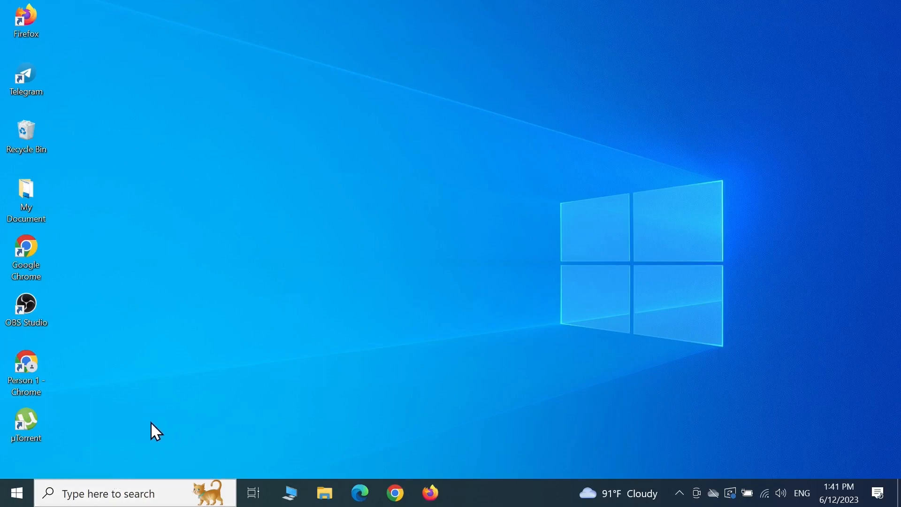
{"action": "mouse_move", "coordinate": [208, 409]}
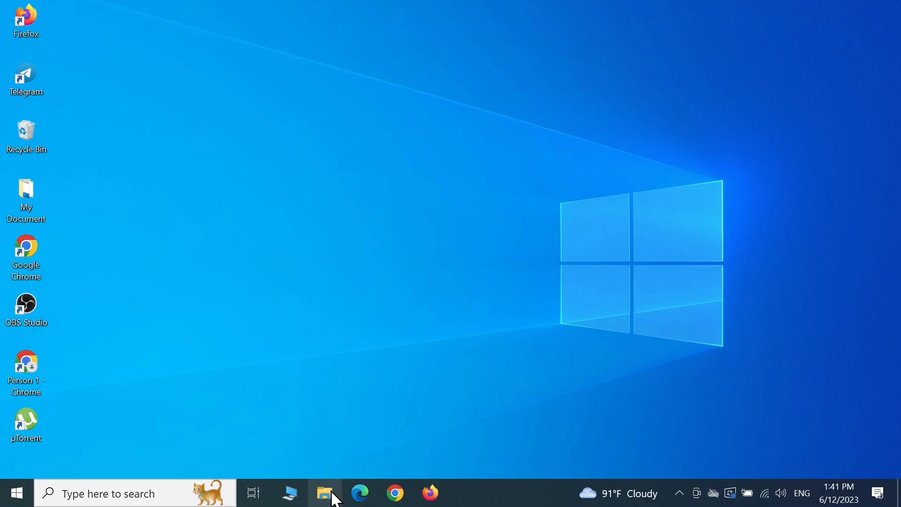
Maximize a new File Explorer window and browse into C:\Windows.
{"action": "left_click", "coordinate": [325, 493]}
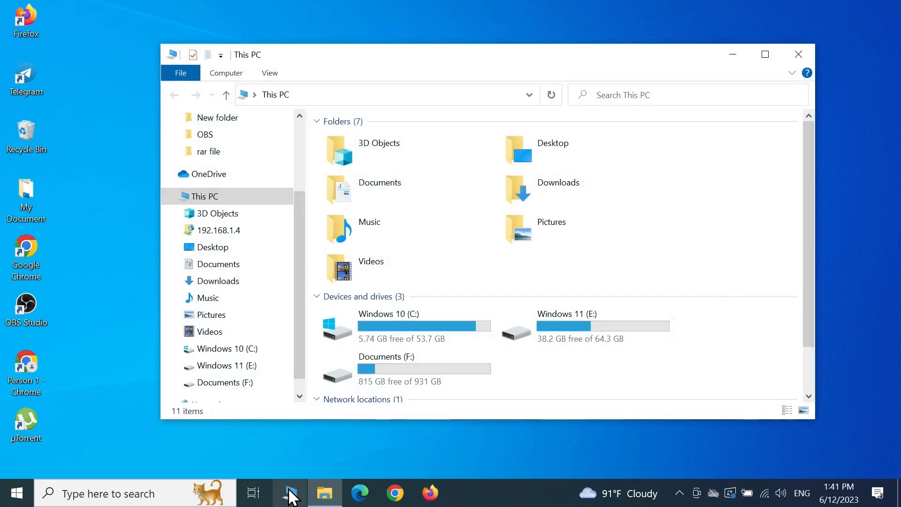
{"action": "left_click", "coordinate": [764, 54]}
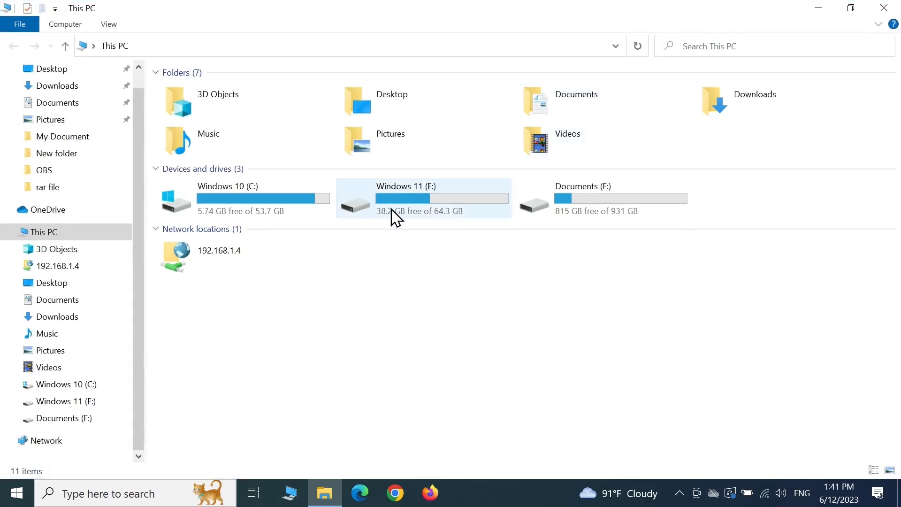
{"action": "mouse_move", "coordinate": [287, 198]}
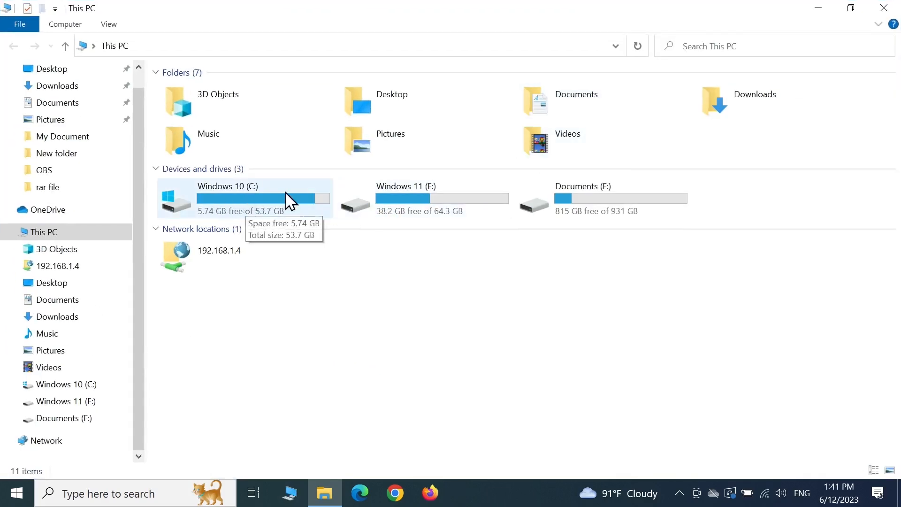
{"action": "double_click", "coordinate": [227, 198]}
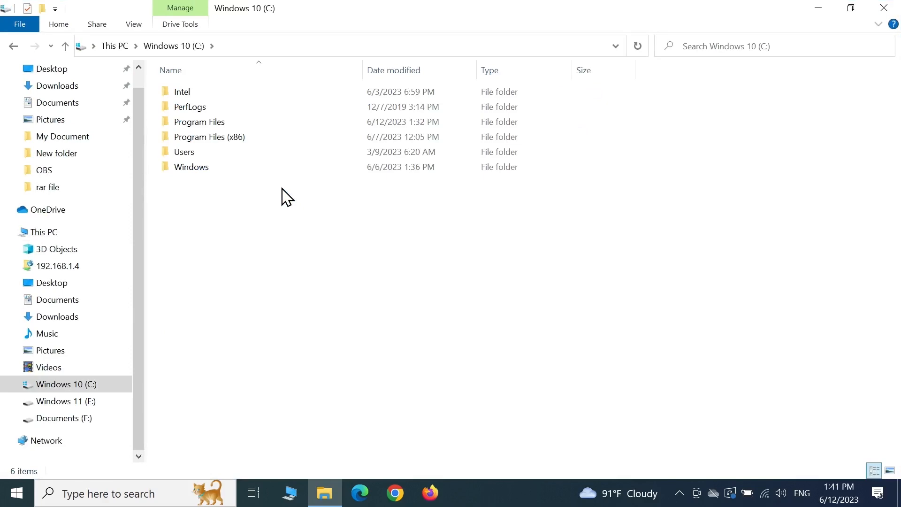
{"action": "double_click", "coordinate": [191, 167]}
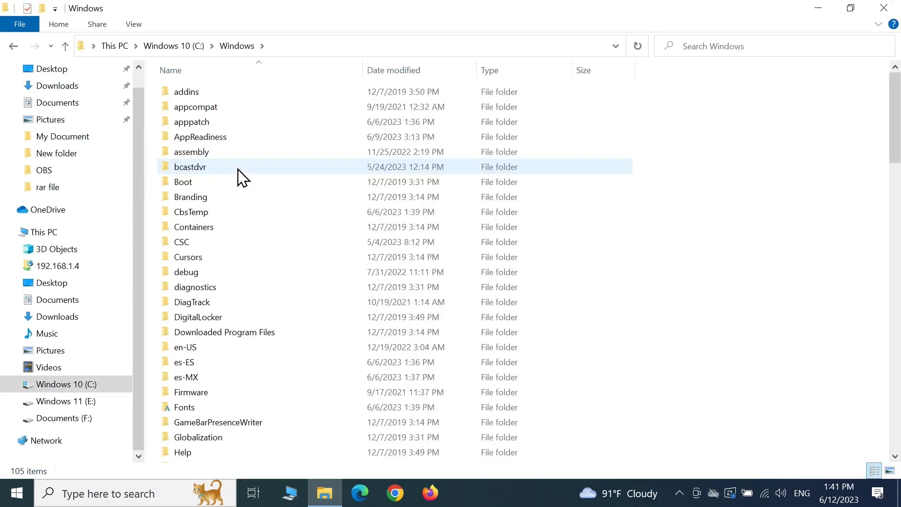
{"action": "scroll", "scroll_direction": "down", "scroll_amount": 3}
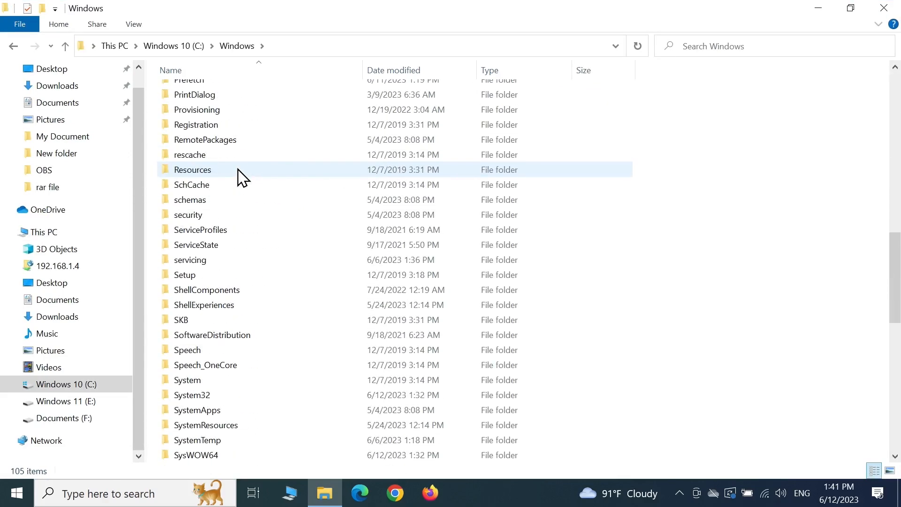
{"action": "scroll", "scroll_direction": "down", "scroll_amount": 3}
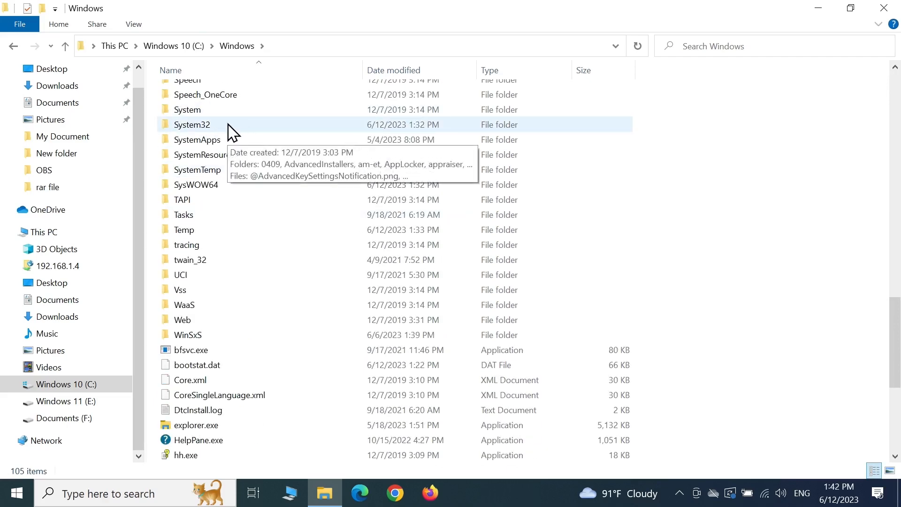
Enter System32 and select ctfmon.exe in the file list.
{"action": "double_click", "coordinate": [192, 124]}
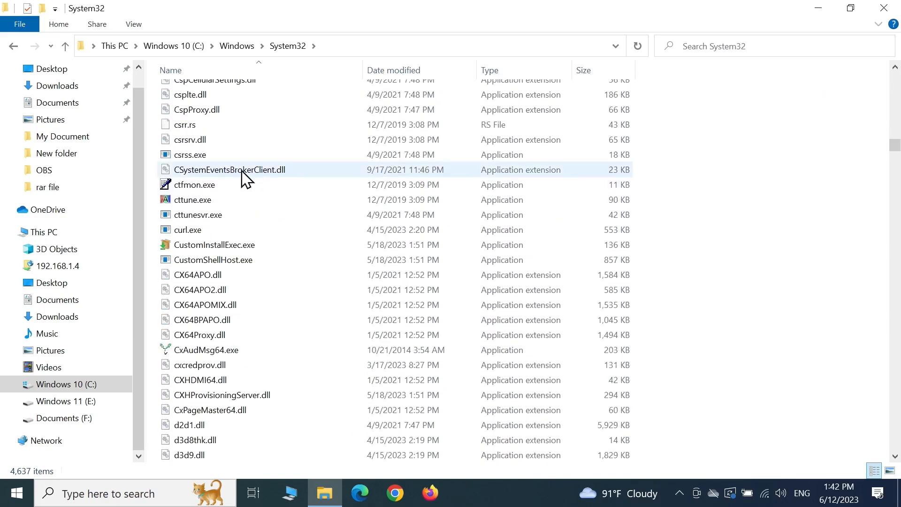
{"action": "left_click", "coordinate": [193, 199]}
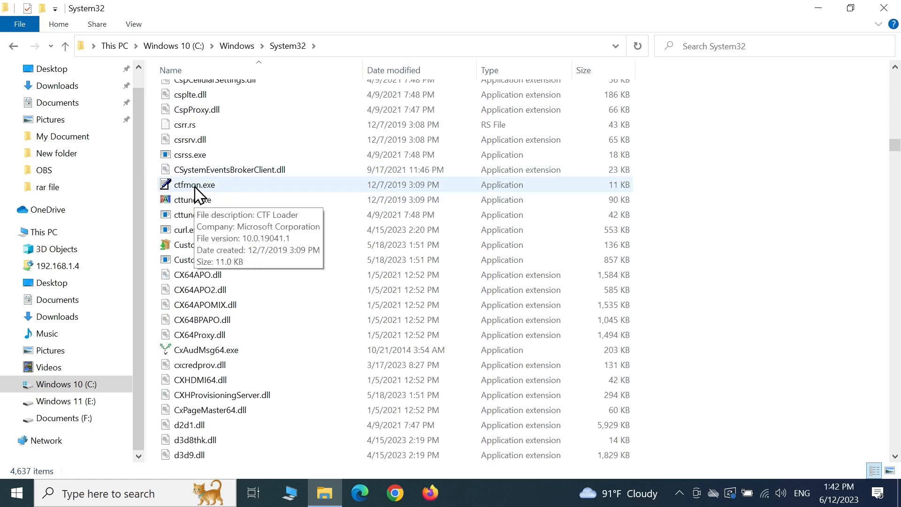
Send ctfmon.exe to the desktop as a shortcut via its context menu.
{"action": "right_click", "coordinate": [193, 185]}
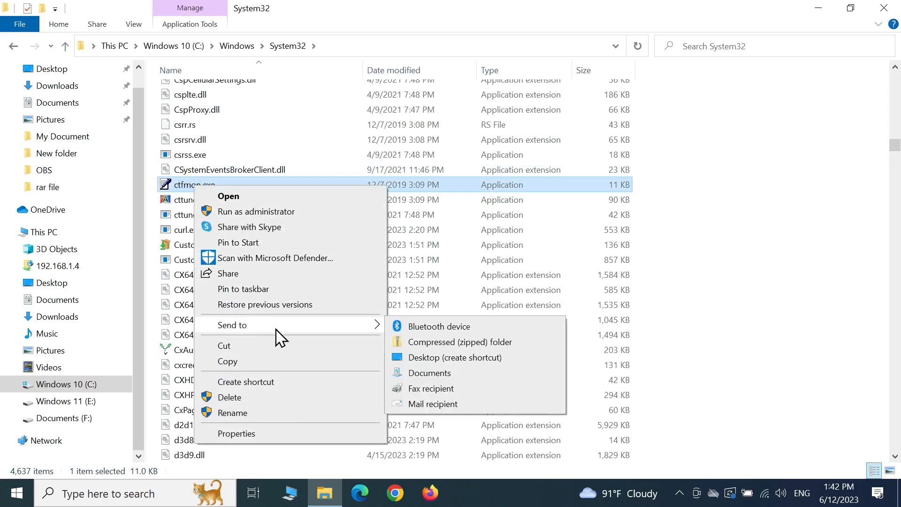
{"action": "mouse_move", "coordinate": [454, 357]}
{"action": "type", "text": "shell:common startup"}
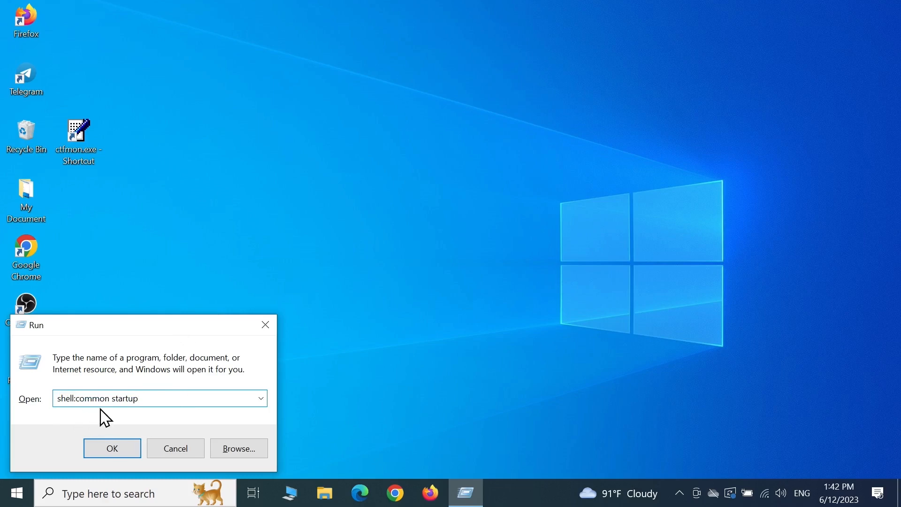
Run 'shell:common startup' to open the all-users Startup folder.
{"action": "double_click", "coordinate": [118, 398]}
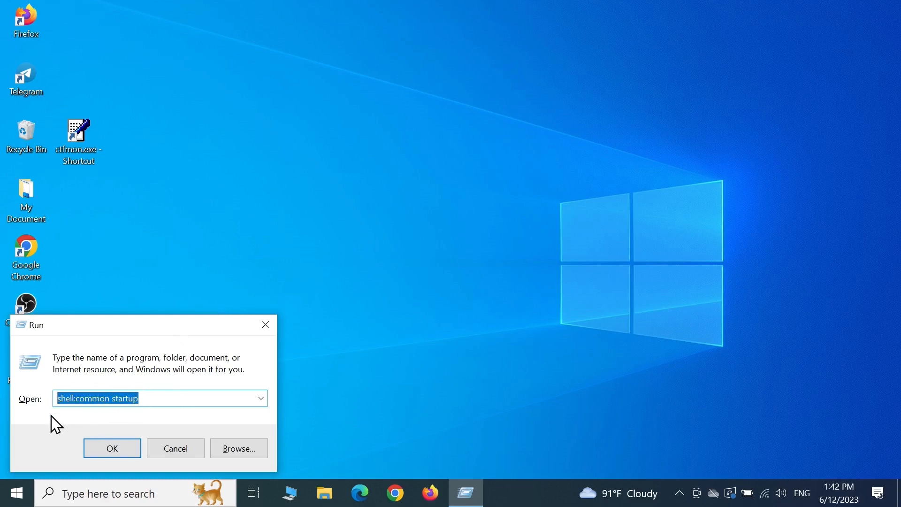
{"action": "type", "text": "shell:"}
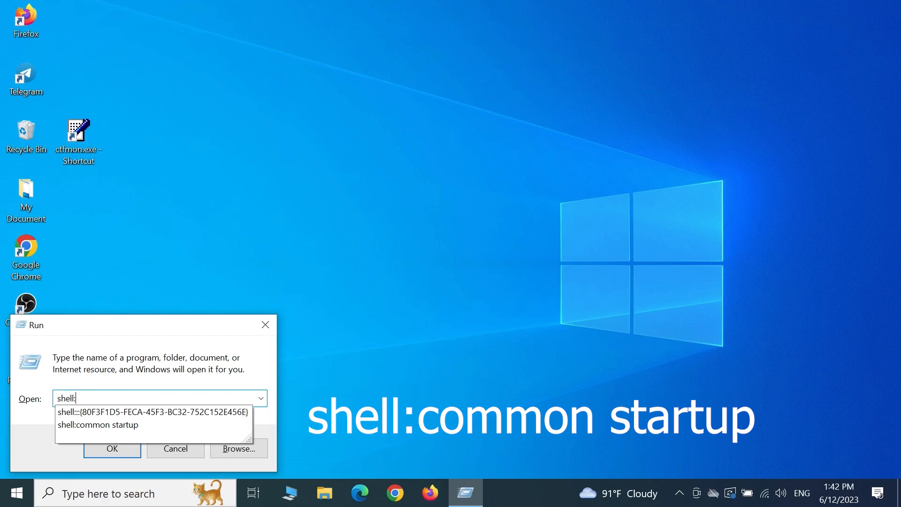
{"action": "type", "text": "common"}
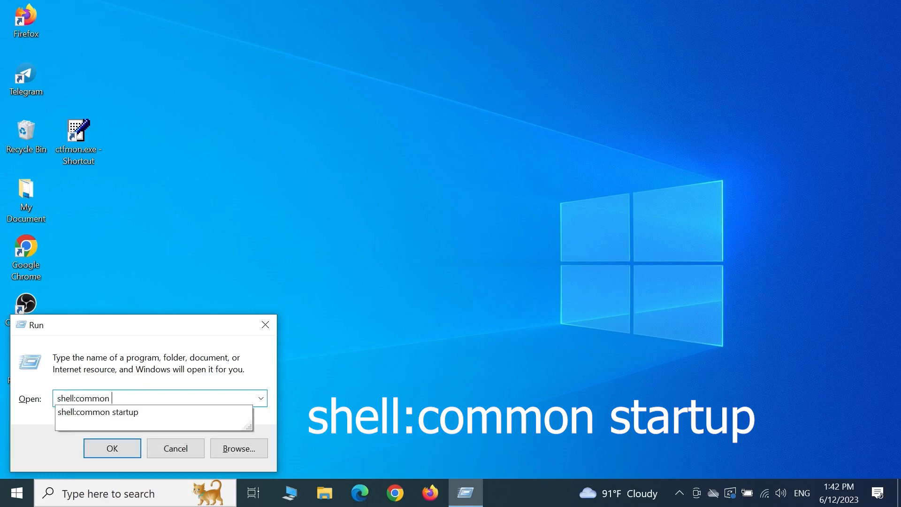
{"action": "left_click", "coordinate": [98, 412]}
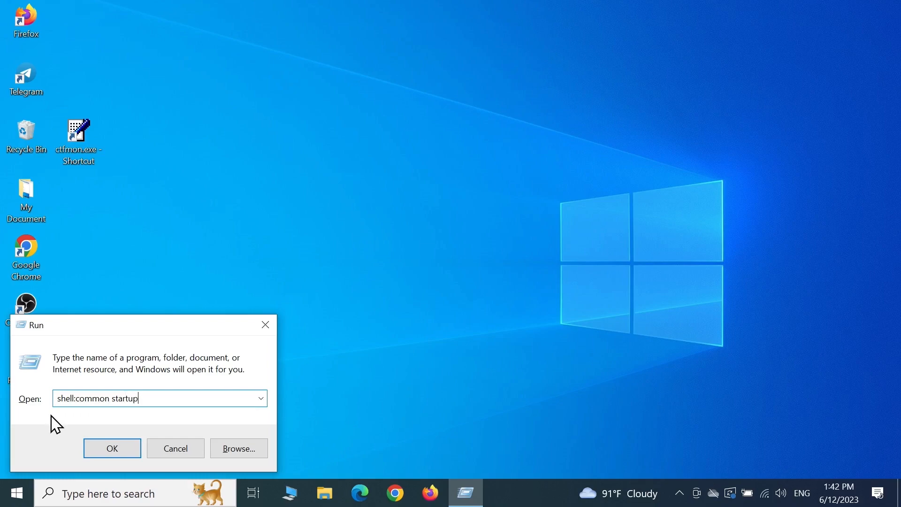
{"action": "left_click", "coordinate": [112, 449]}
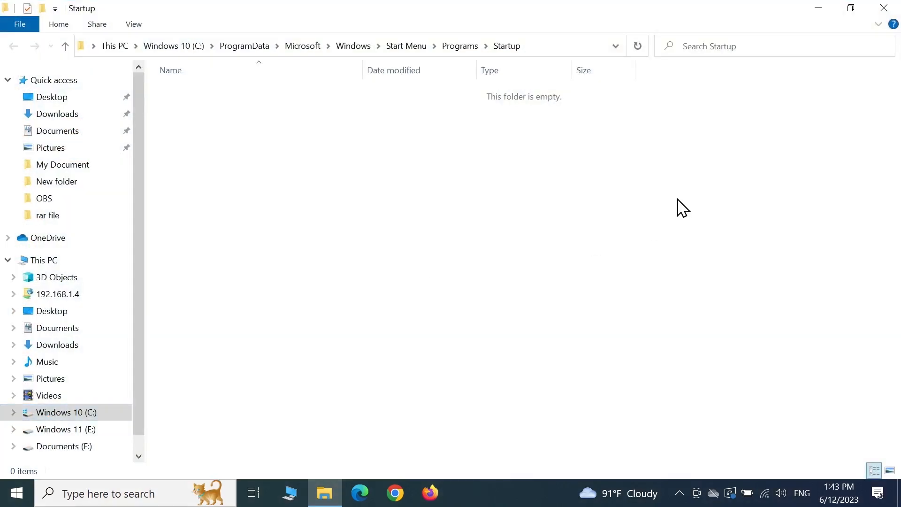
Copy the ctfmon.exe desktop shortcut and paste it into the Startup folder.
{"action": "left_click", "coordinate": [849, 8]}
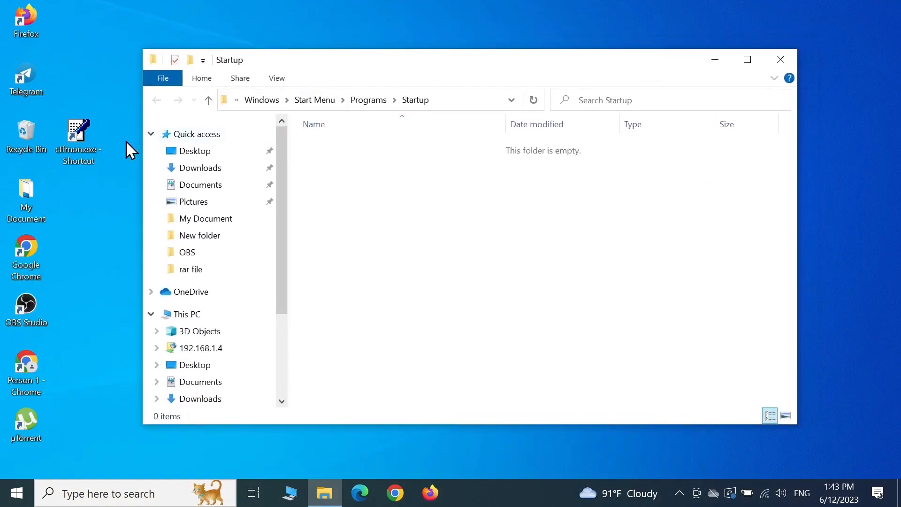
{"action": "right_click", "coordinate": [78, 132]}
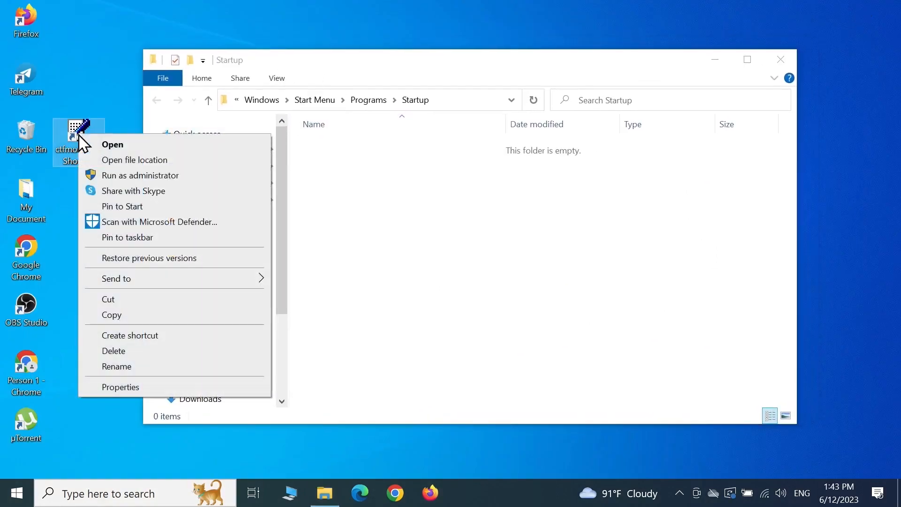
{"action": "mouse_move", "coordinate": [130, 322]}
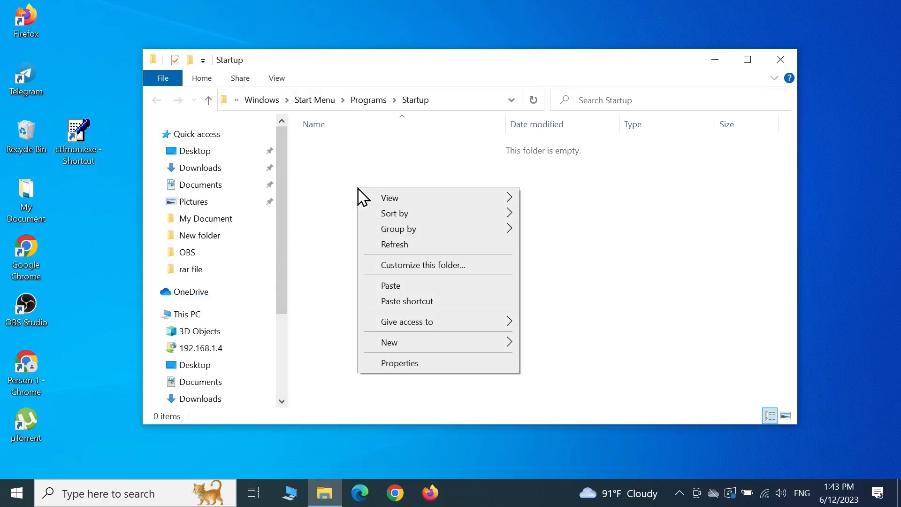
{"action": "left_click", "coordinate": [376, 295]}
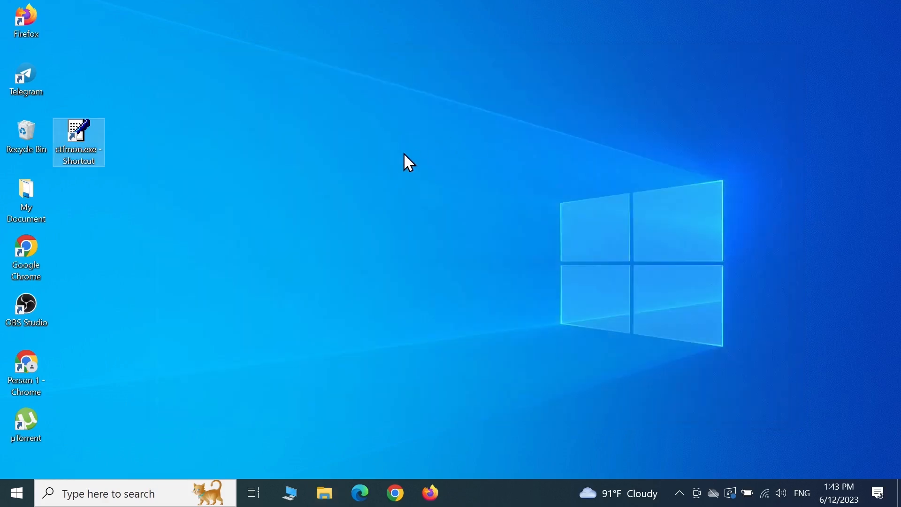
Choose Restart from the Start menu's power options.
{"action": "left_click", "coordinate": [16, 493]}
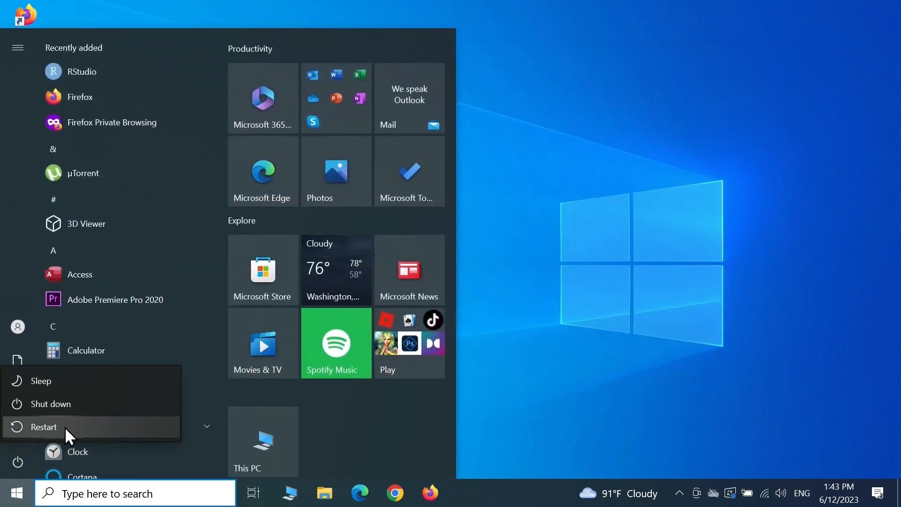
{"action": "mouse_move", "coordinate": [49, 426]}
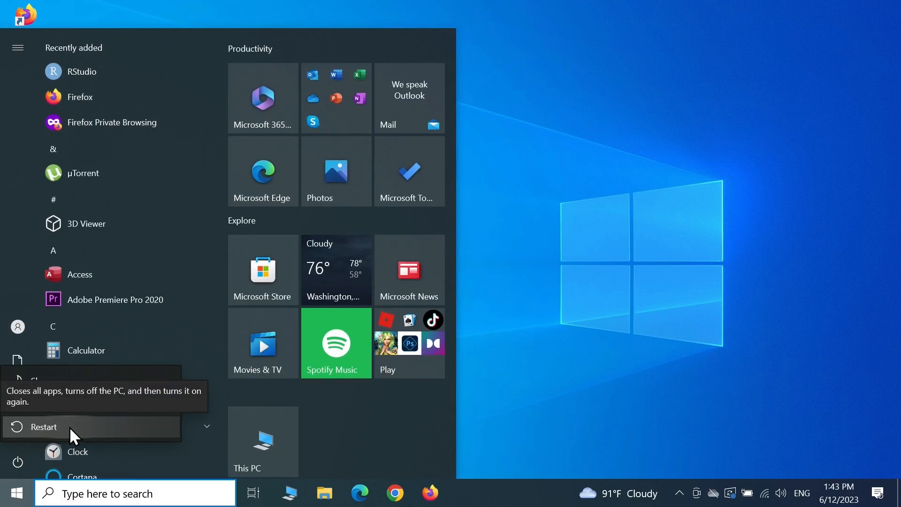